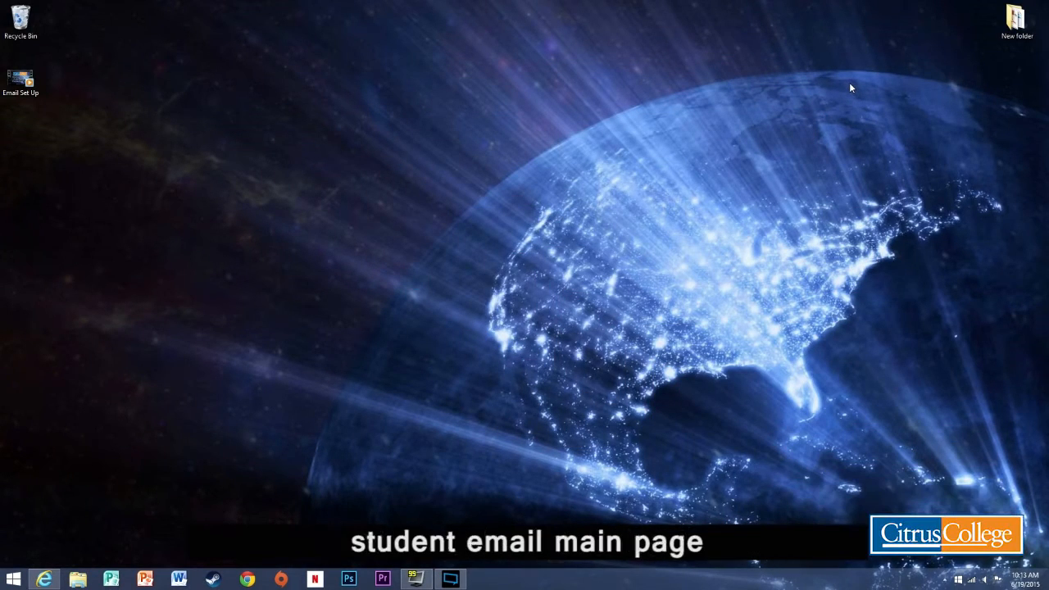
Launch the student email link on the desktop to reach the Outlook web mailbox.
{"action": "left_click", "coordinate": [44, 578]}
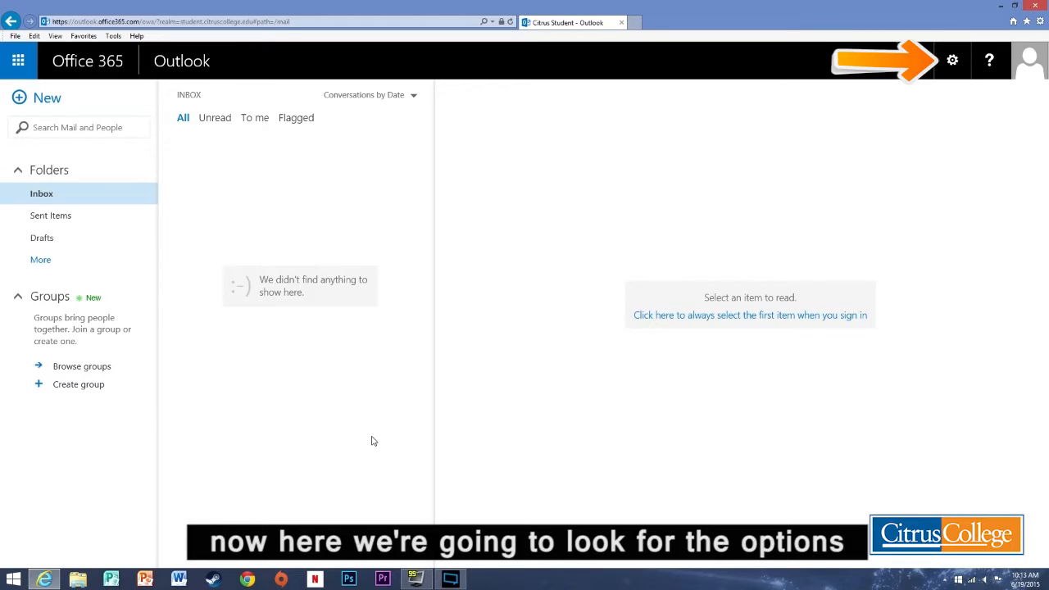
{"action": "mouse_move", "coordinate": [953, 59]}
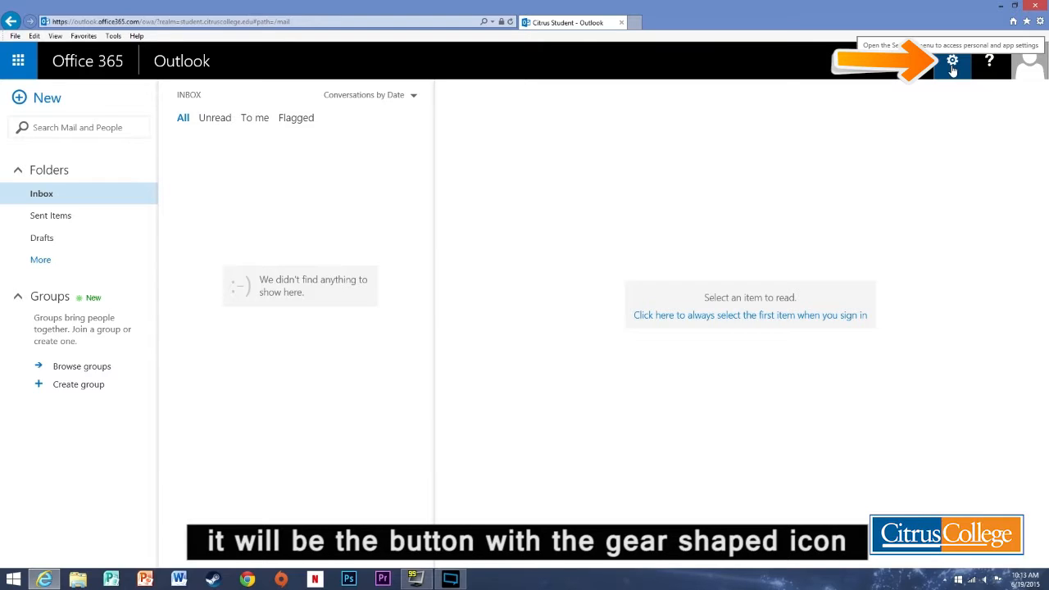
Reach the Mail options page through the gear settings menu's Options entry.
{"action": "left_click", "coordinate": [952, 61]}
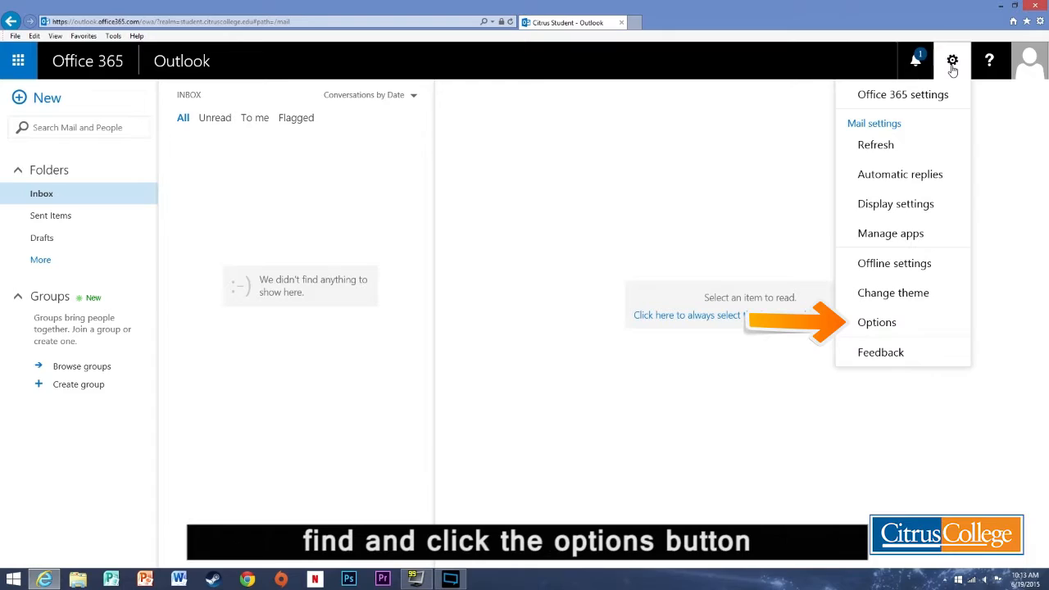
{"action": "left_click", "coordinate": [877, 322]}
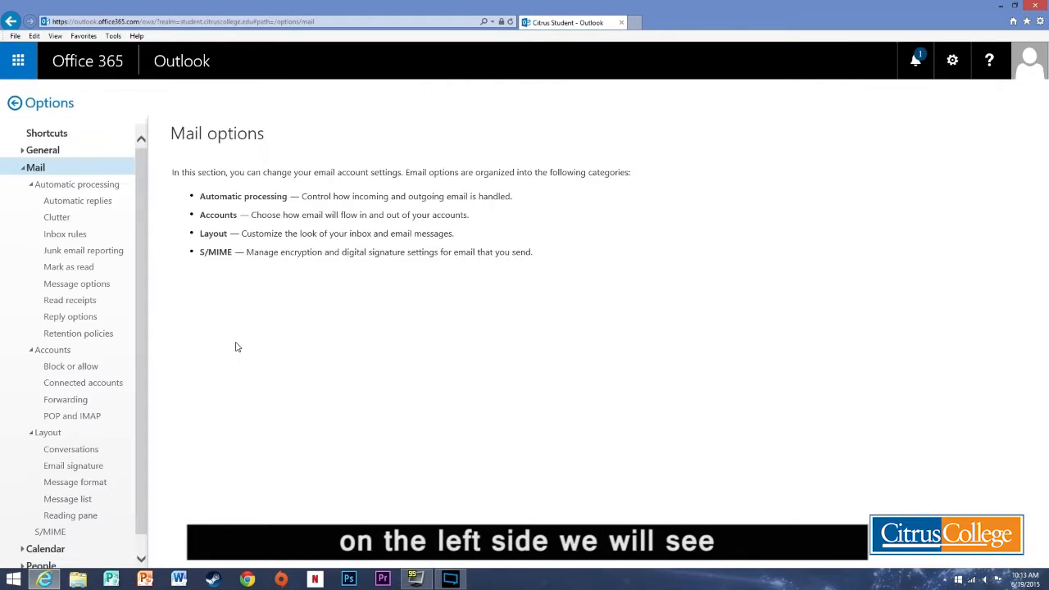
{"action": "mouse_move", "coordinate": [4, 278]}
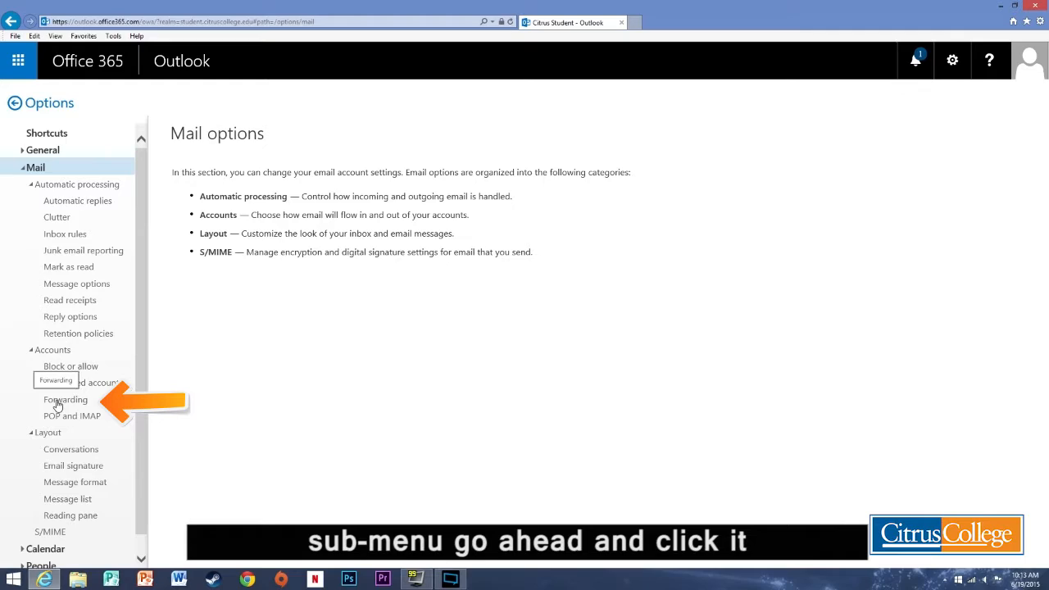
Go to Forwarding under Mail > Accounts in the left Options pane.
{"action": "left_click", "coordinate": [66, 400]}
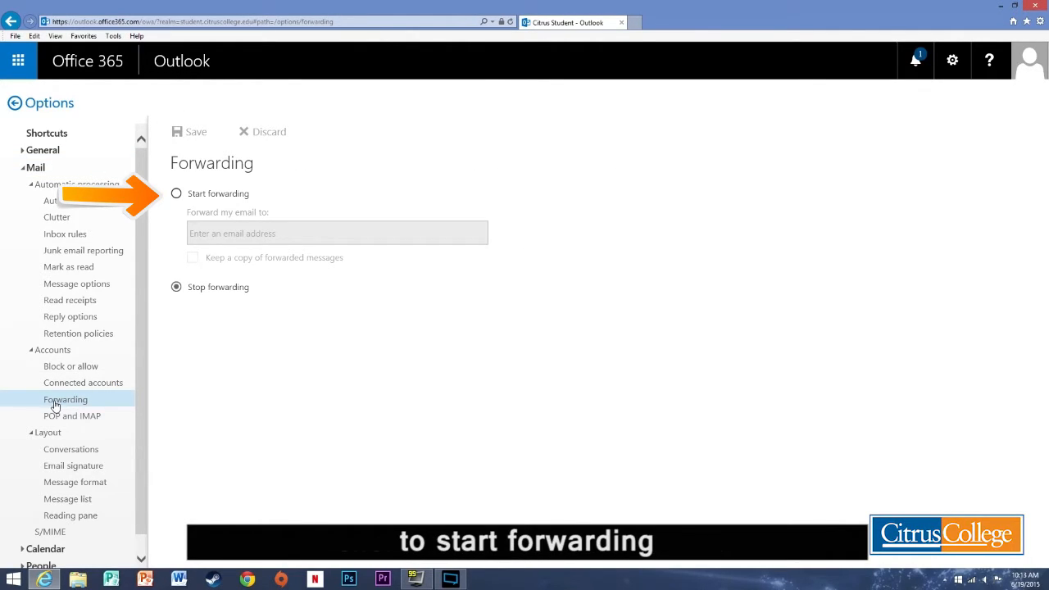
{"action": "left_click", "coordinate": [177, 194]}
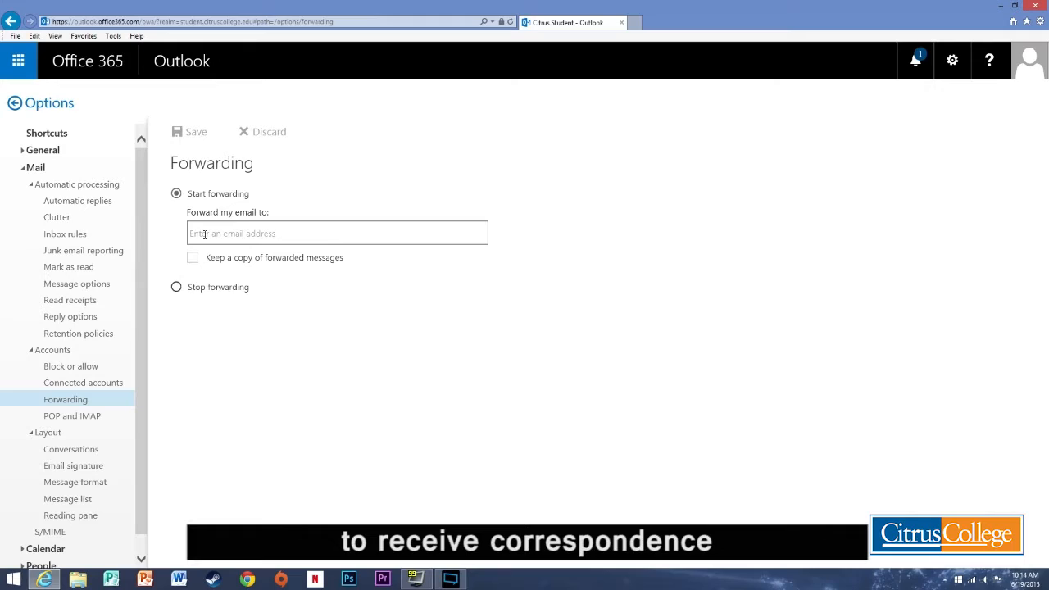
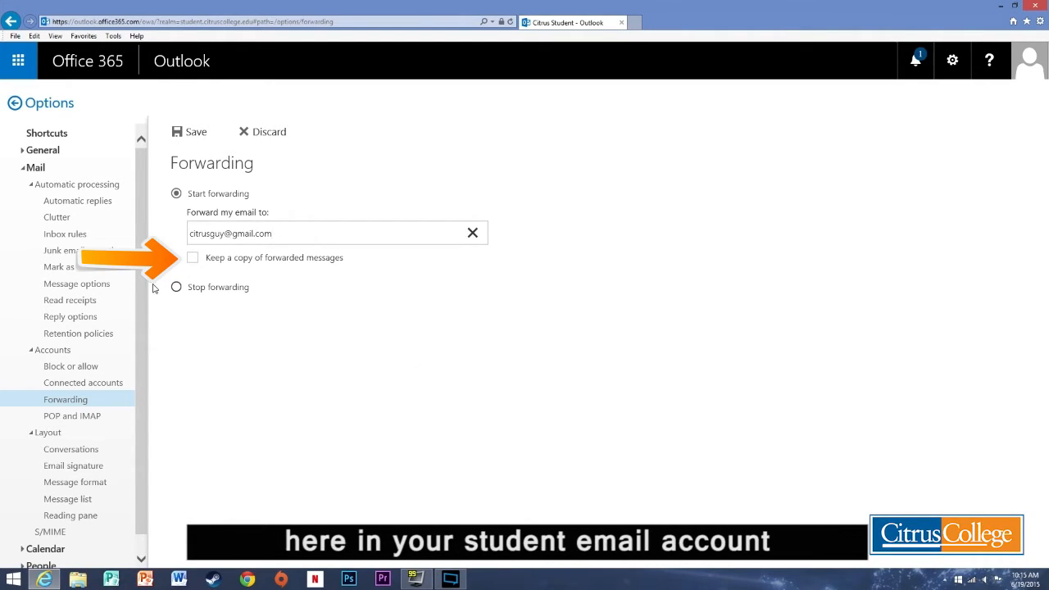
Tick 'Keep a copy of forwarded messages' so forwarded mail stays in the mailbox.
{"action": "left_click", "coordinate": [193, 258]}
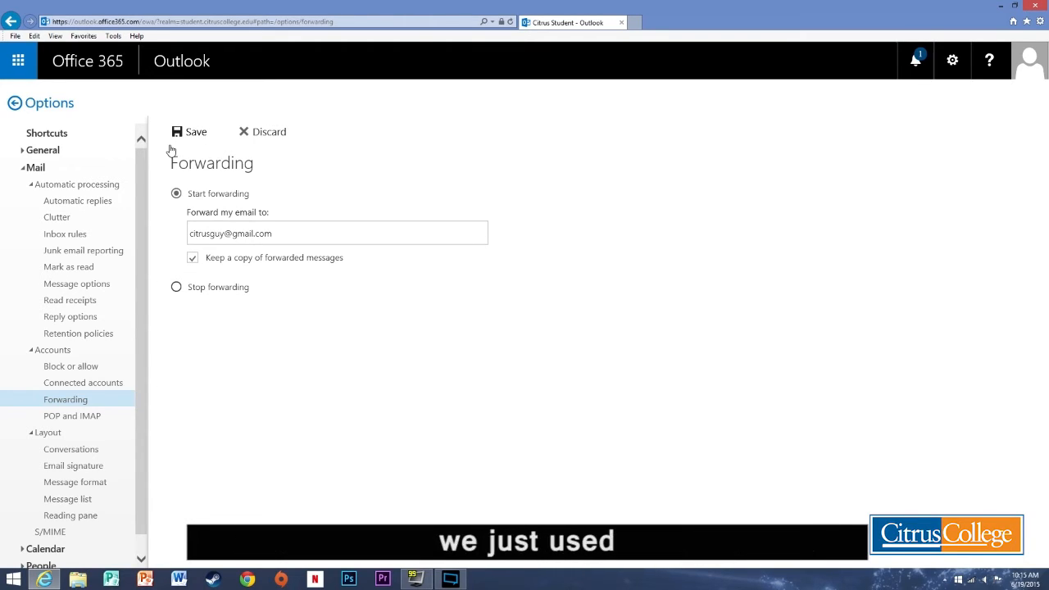
{"action": "mouse_move", "coordinate": [177, 131]}
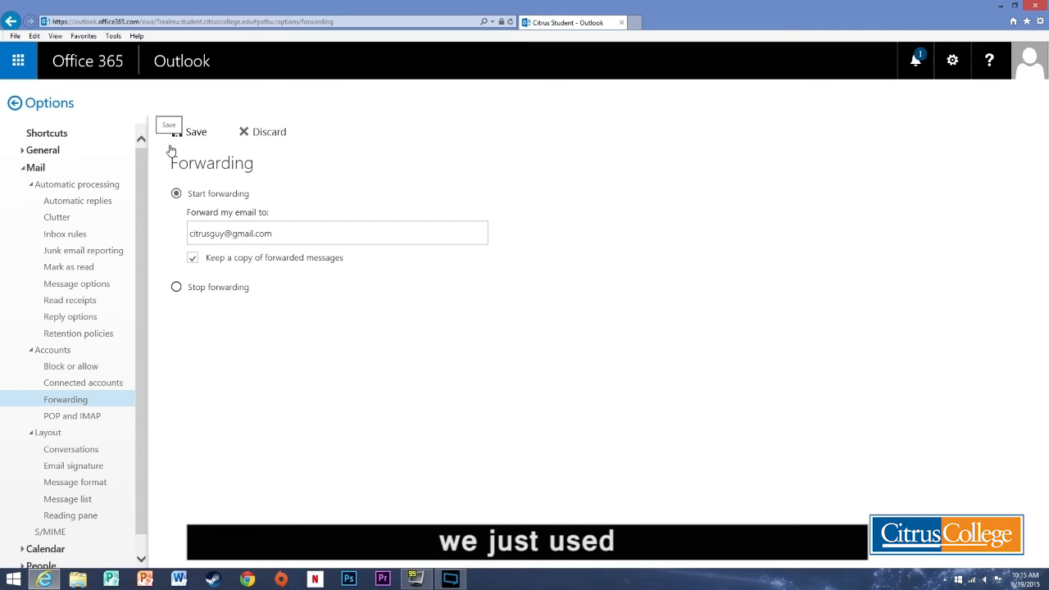